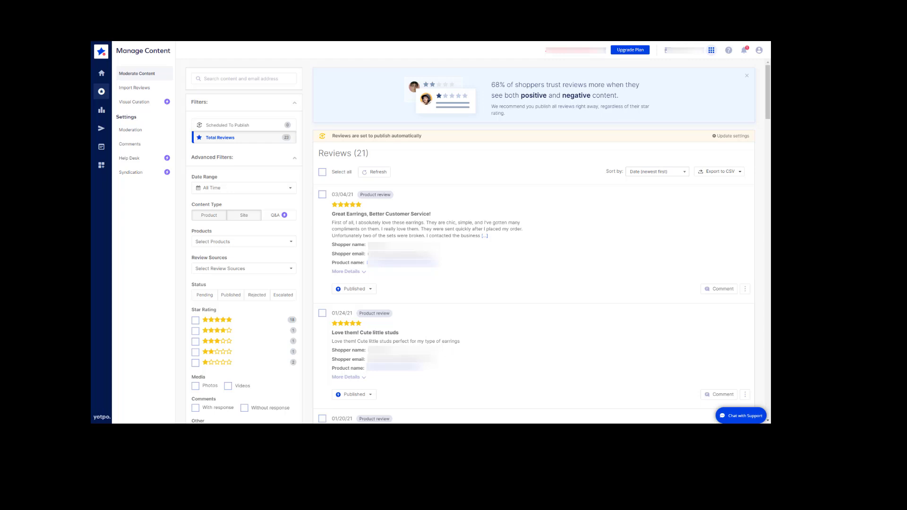
mouse_move(306, 249)
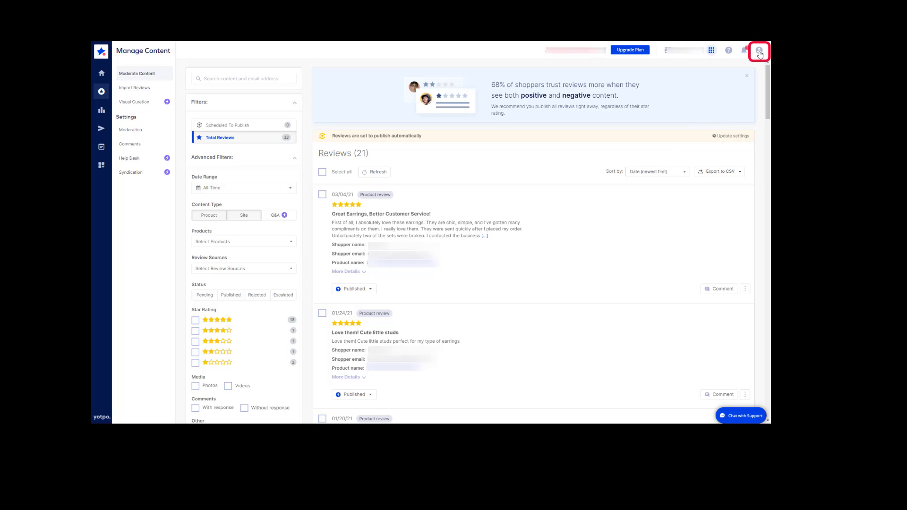
Go to the Yotpo store's General Settings page from the profile menu.
left_click(758, 50)
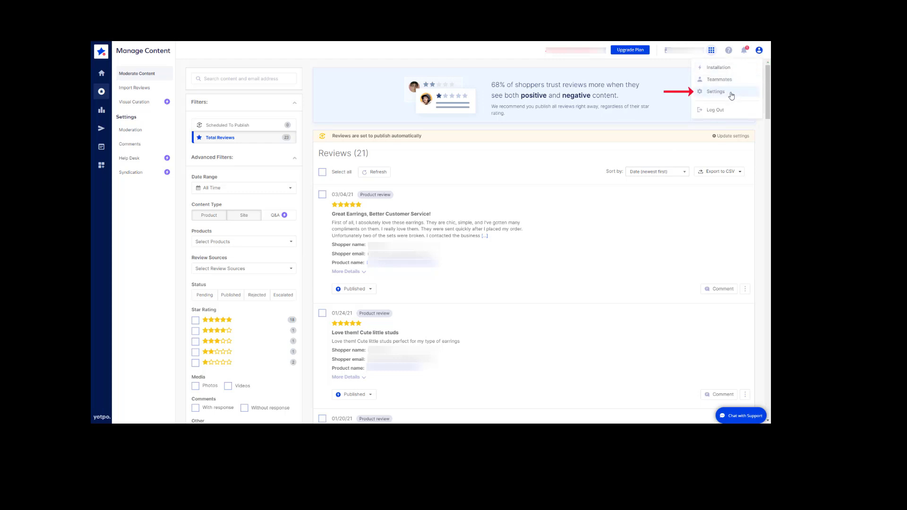
left_click(715, 91)
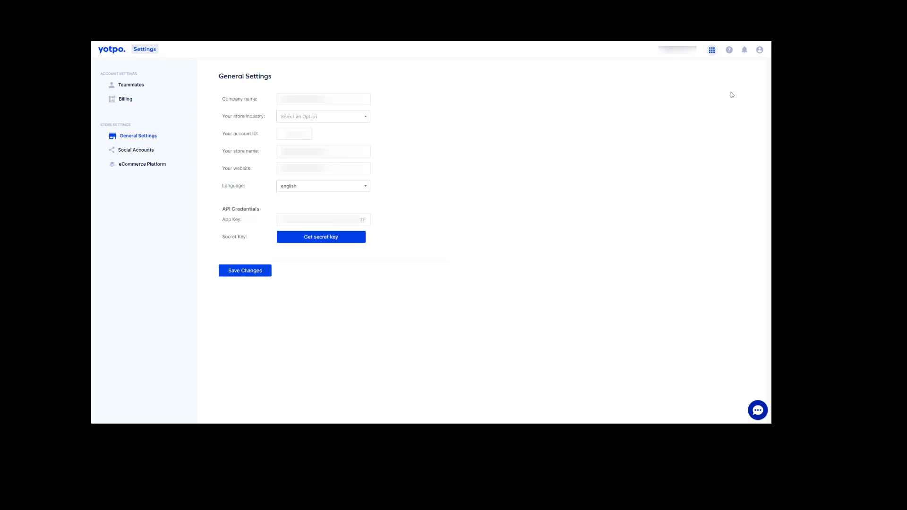
mouse_move(256, 85)
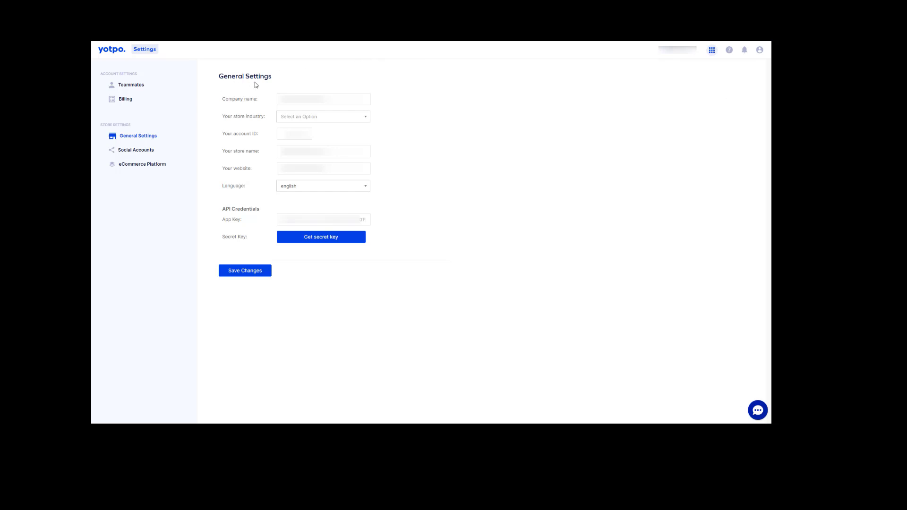
mouse_move(264, 218)
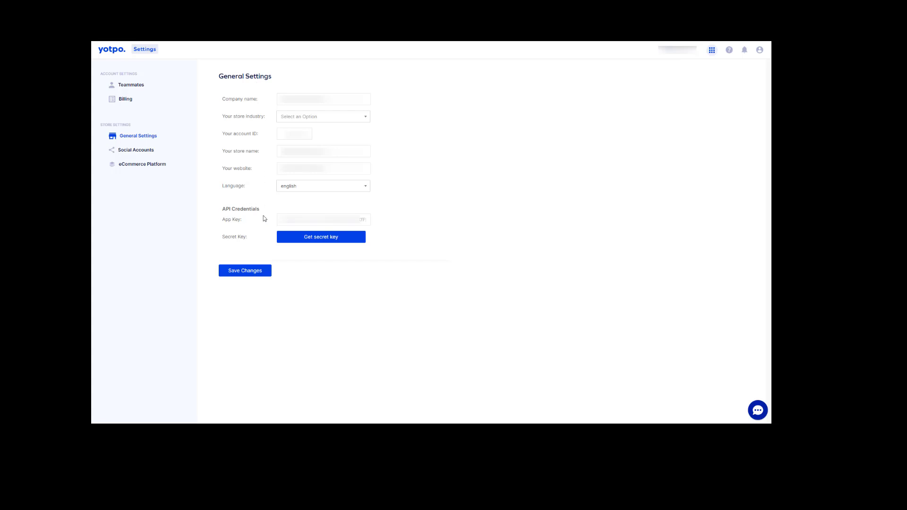
left_click(321, 219)
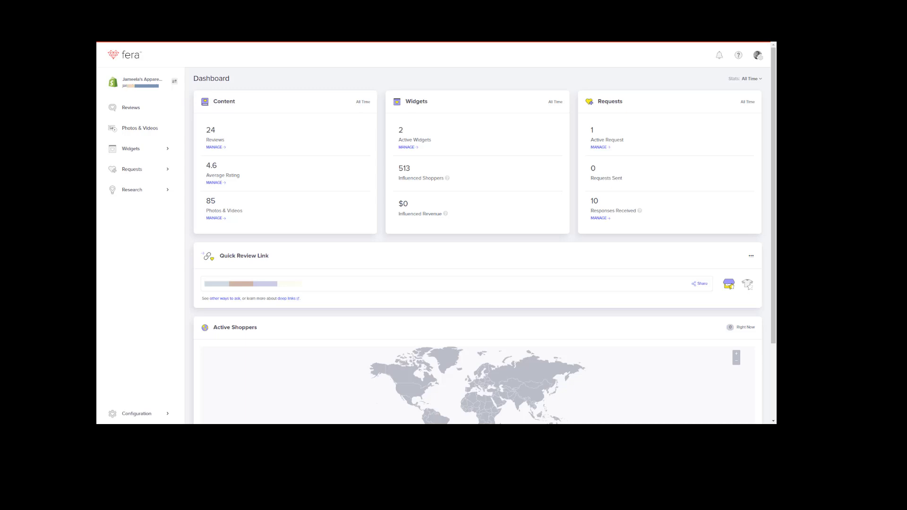
mouse_move(163, 119)
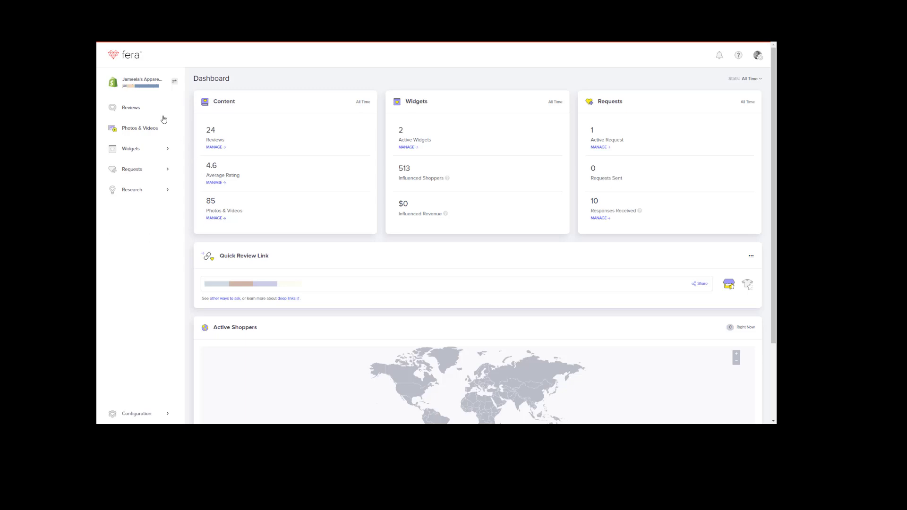
mouse_move(130, 108)
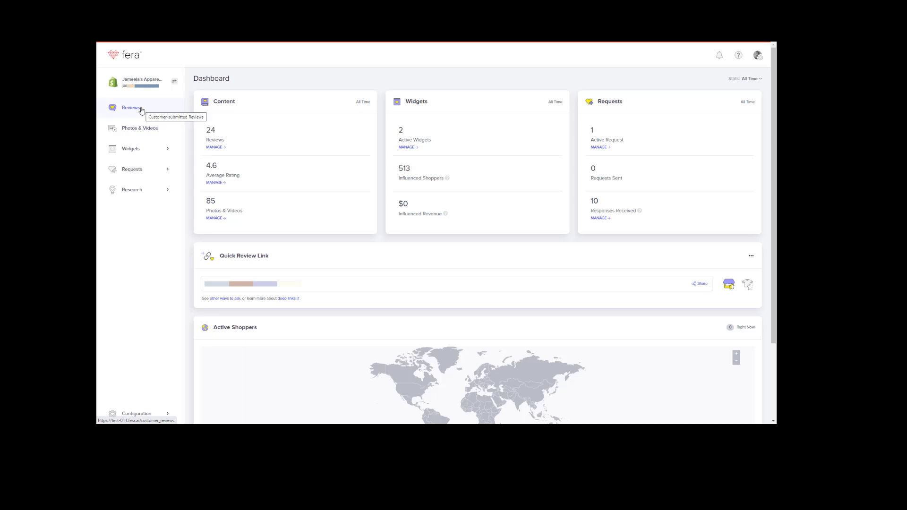
Switch from the Fera dashboard to the Customer Reviews list via the sidebar.
left_click(131, 108)
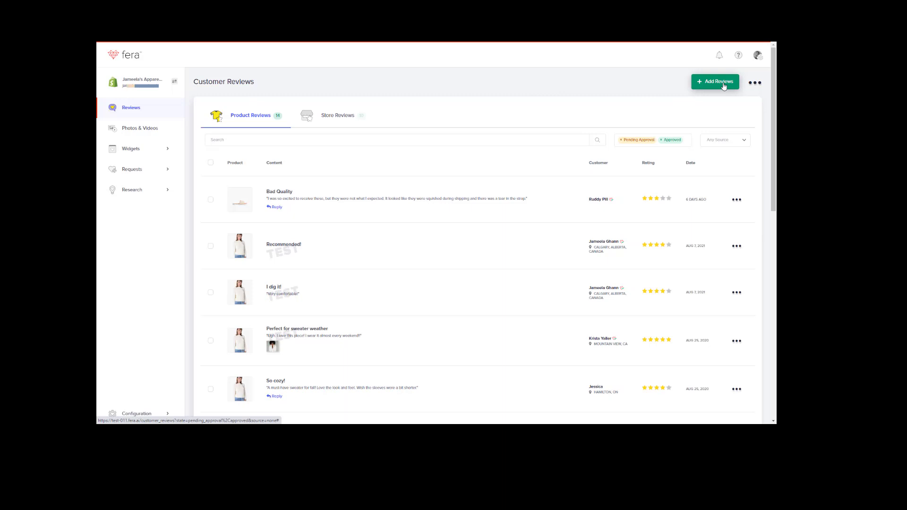
Start adding reviews by import/sync and choose Yotpo as the source app.
left_click(715, 81)
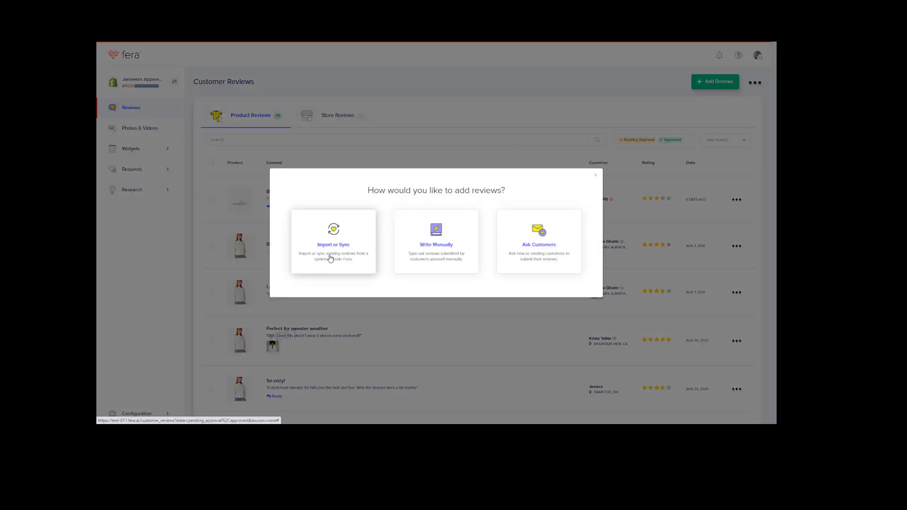
left_click(333, 241)
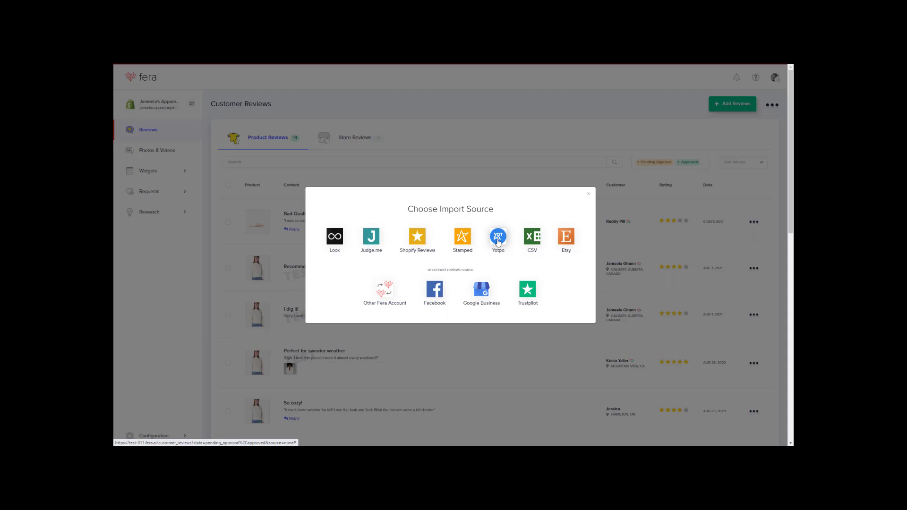
left_click(498, 237)
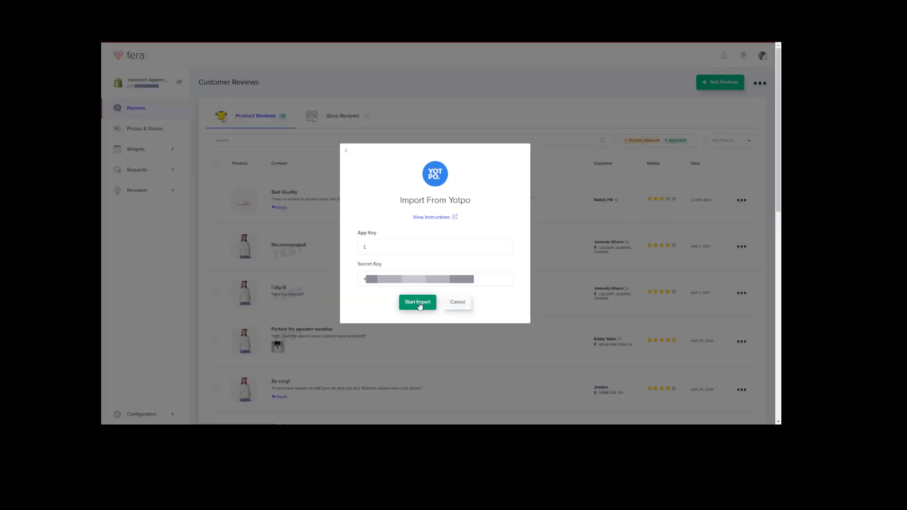
Start the Yotpo review import with the entered App Key and Secret Key.
left_click(417, 301)
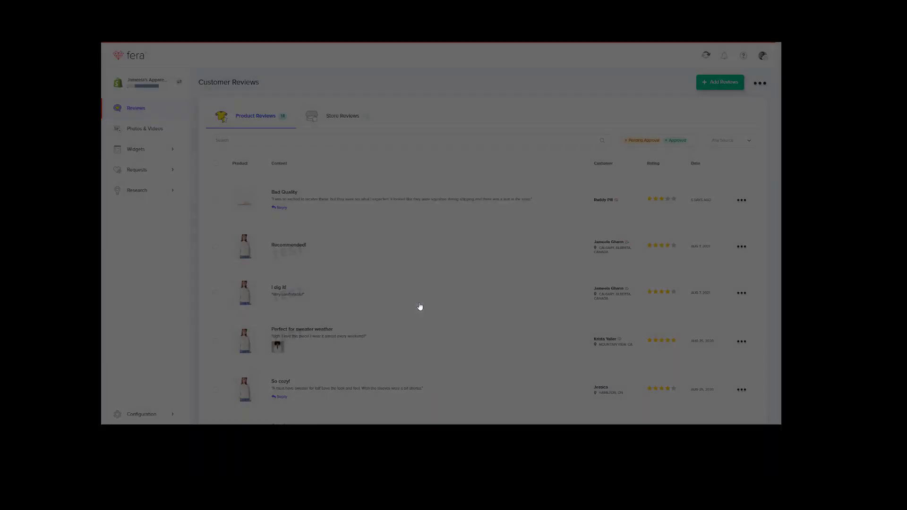